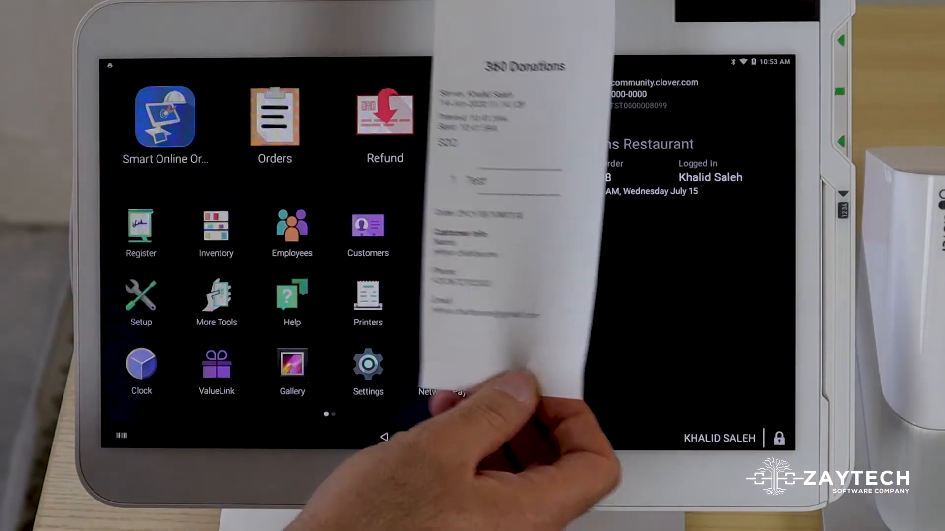
- Launch Smart Online Order from the home screen to list the online donation orders
click(164, 114)
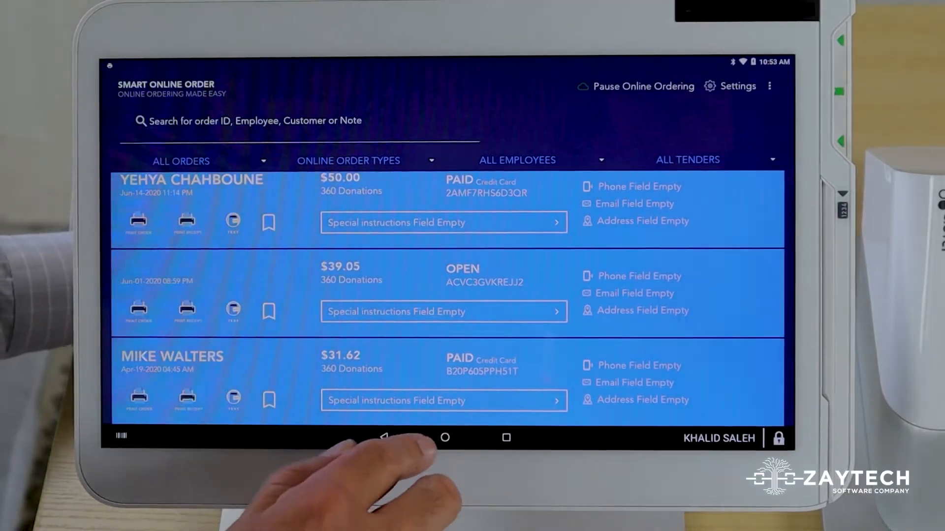
- Leave the order list and go back to the Clover home screen
click(444, 437)
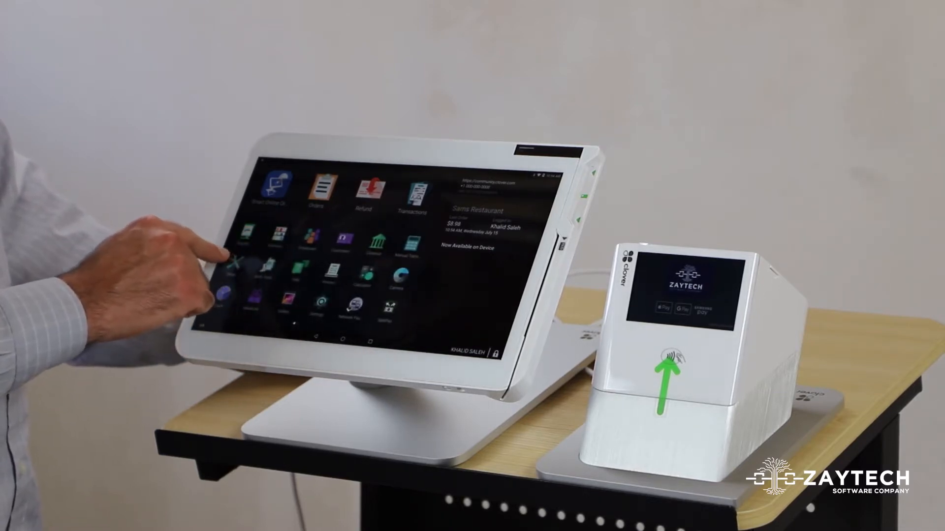
- Go into Setup and show the Order Receipts settings with the receipt preview
click(235, 262)
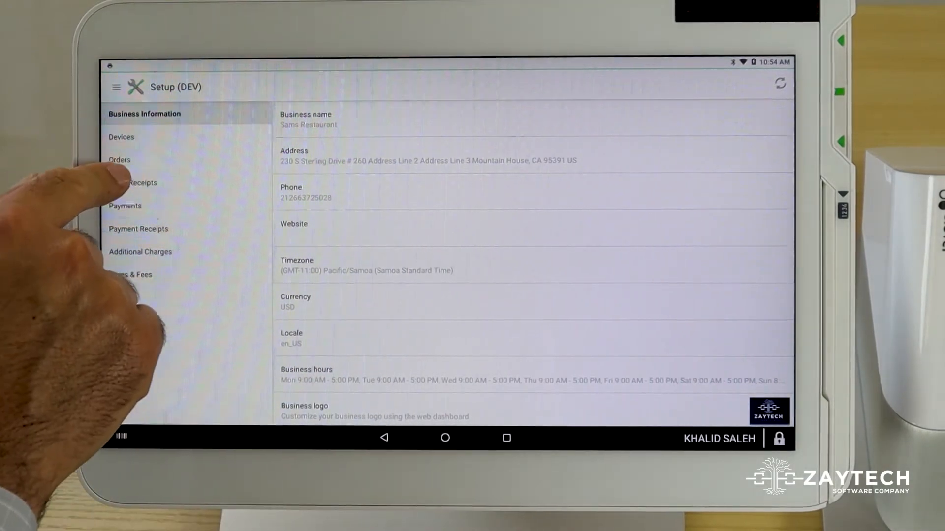
click(133, 184)
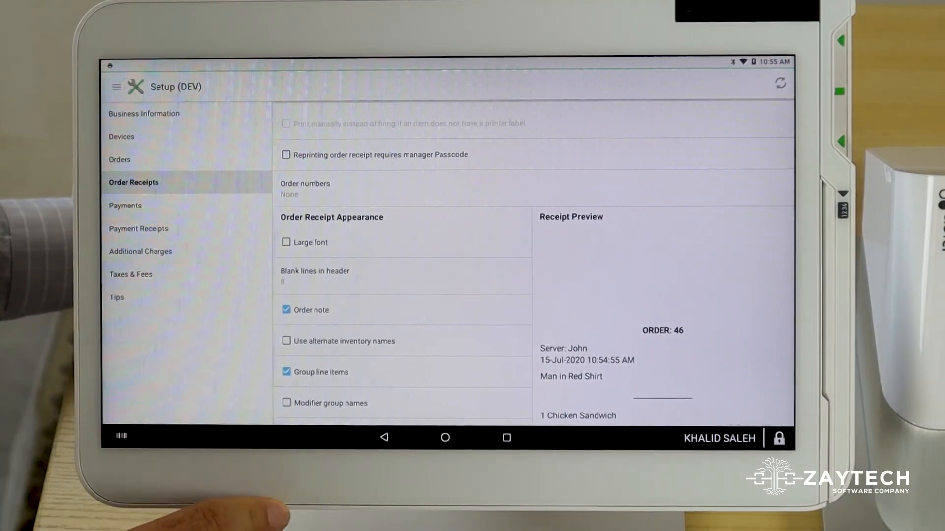
- Under Order Receipt Appearance, keep Order note on and enable Customer information
scroll(down, 3)
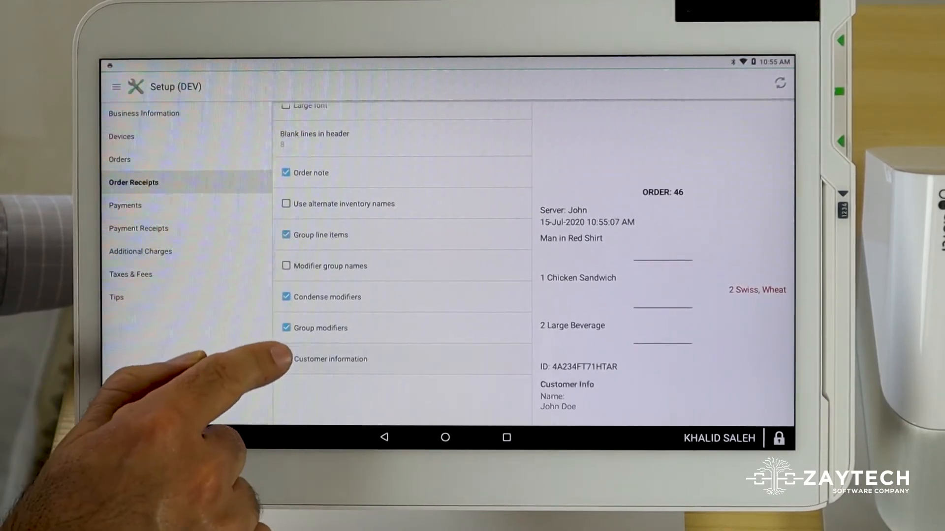
click(286, 359)
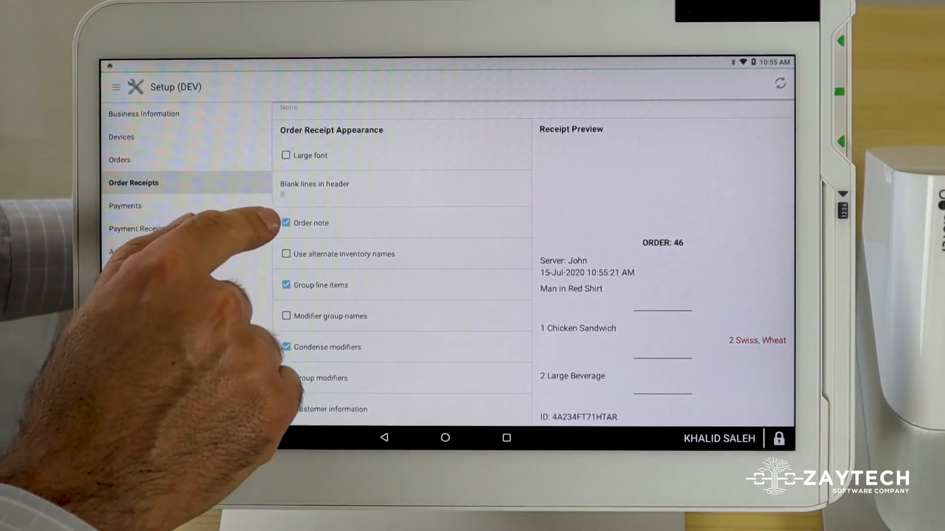
- Confirm Enable order notes is checked in Orders settings, then return to the home screen
click(286, 377)
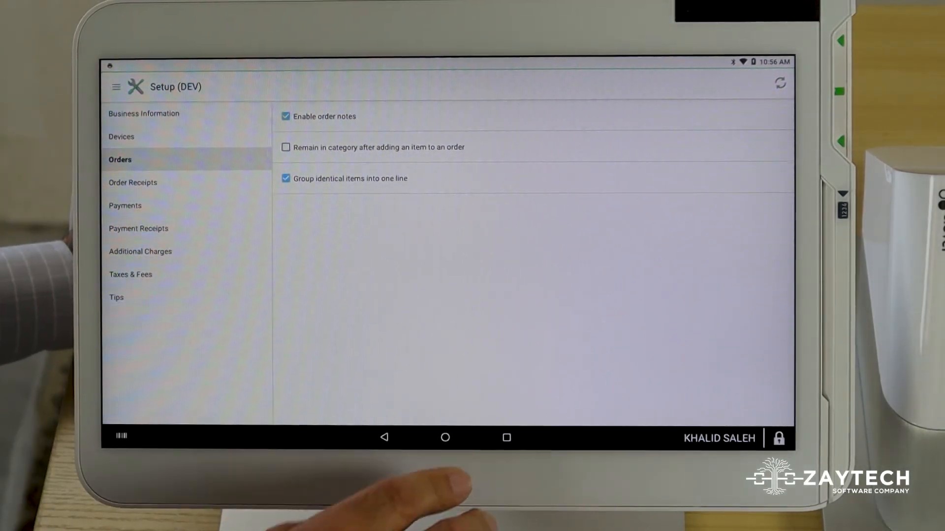
click(445, 437)
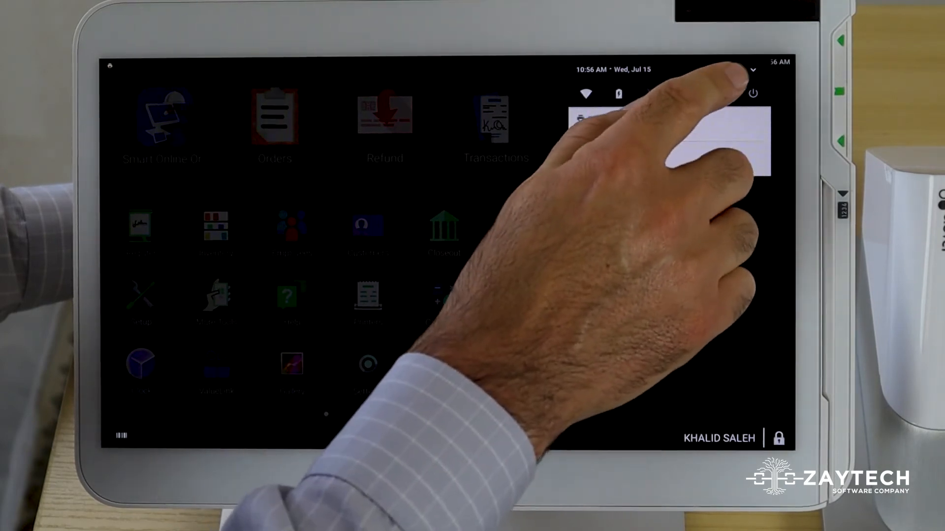
- Reboot the Station from the power options so the receipt settings take effect
click(753, 94)
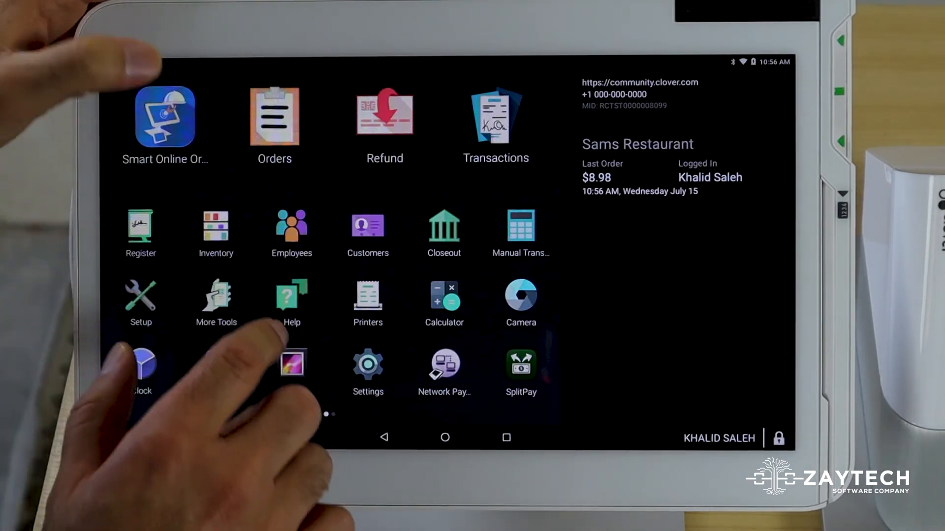
- Reopen Smart Online Order after the reboot and send a payment receipt to the printer
click(165, 114)
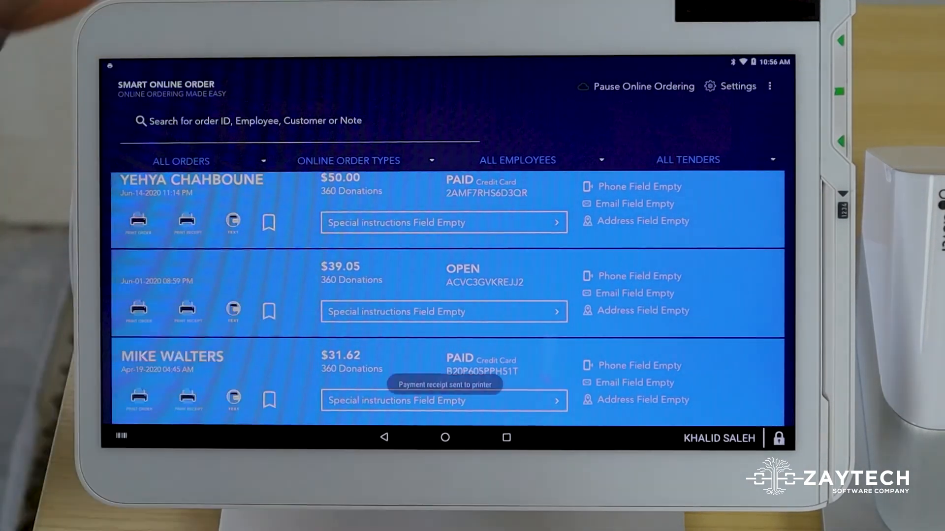